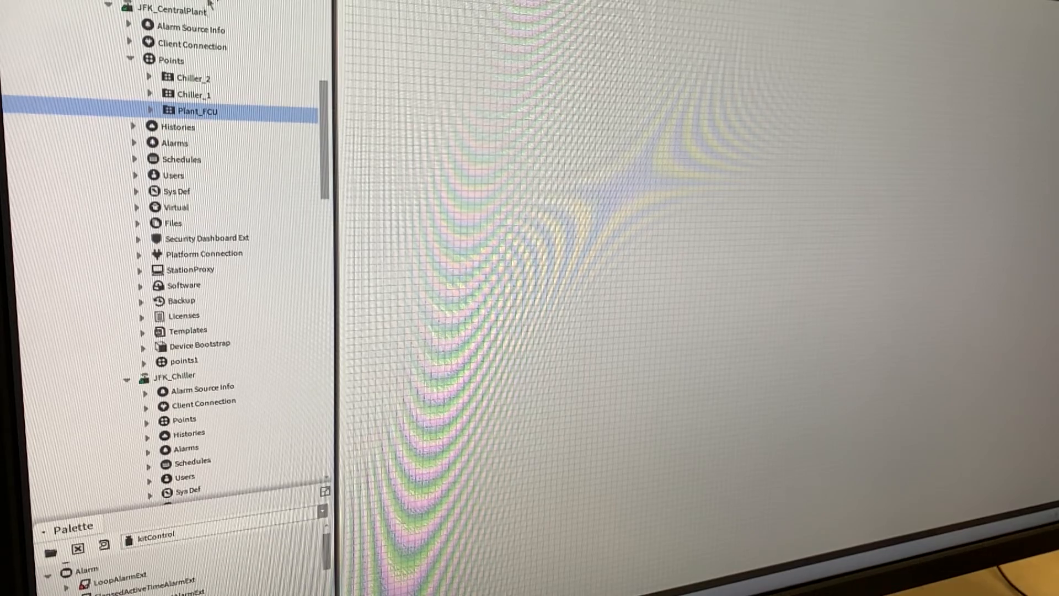
mouse_move(270, 18)
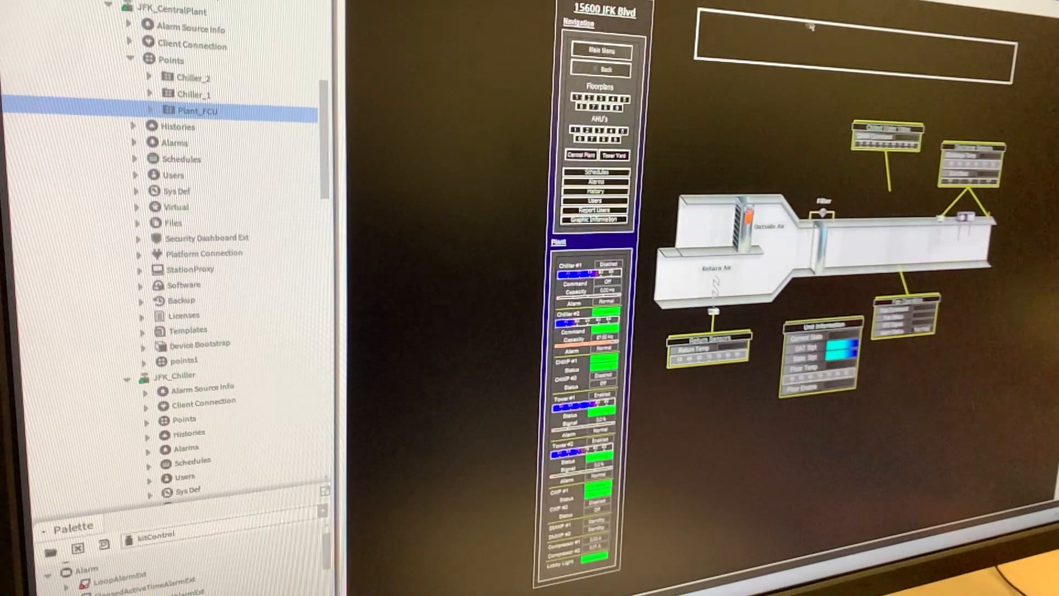
Select the empty label box at the top of the Plant_FCU graphic.
click(827, 51)
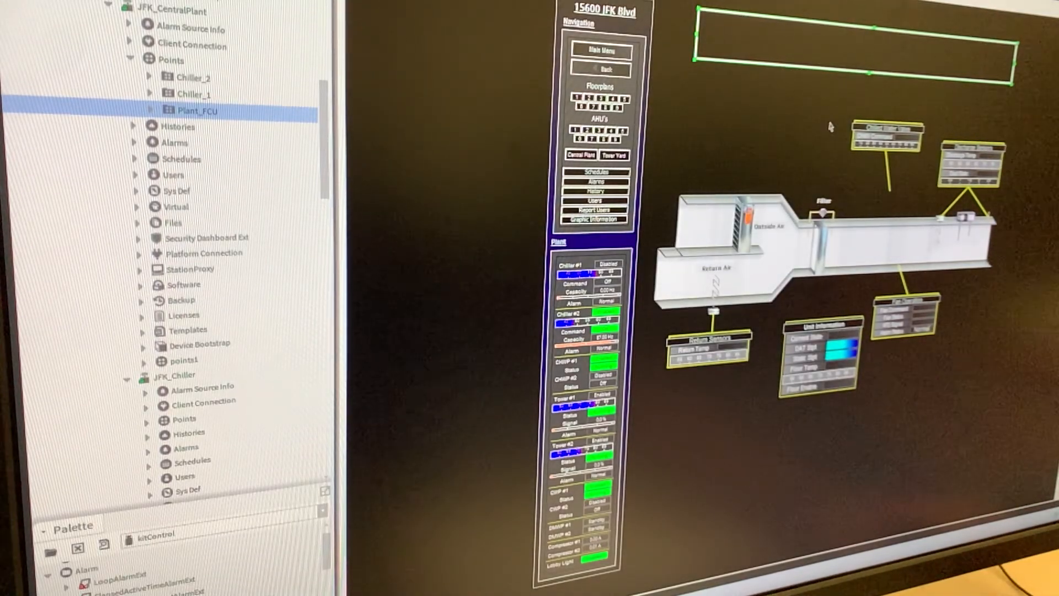
mouse_move(800, 73)
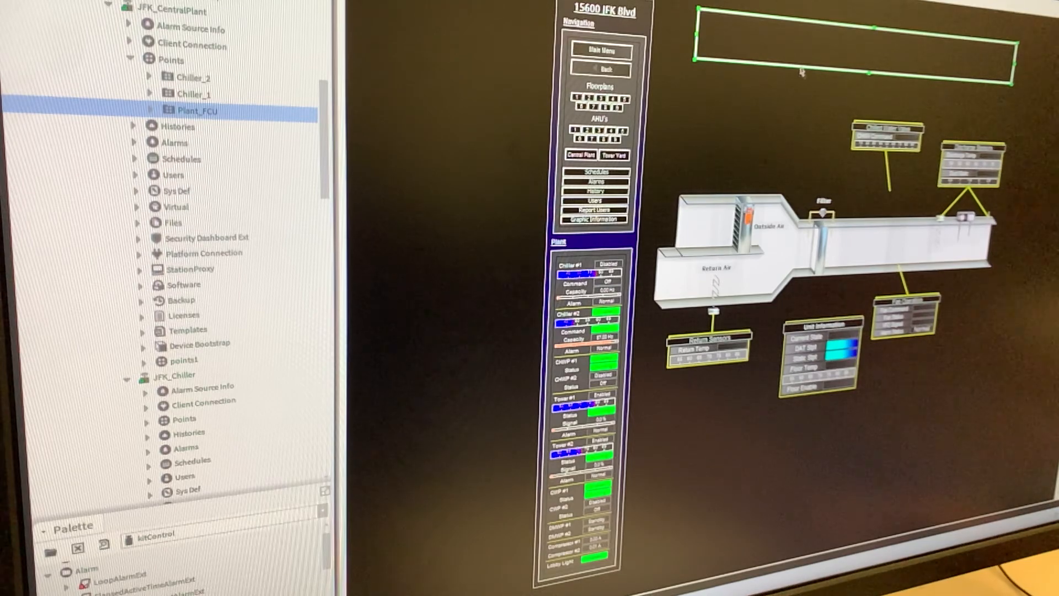
mouse_move(800, 61)
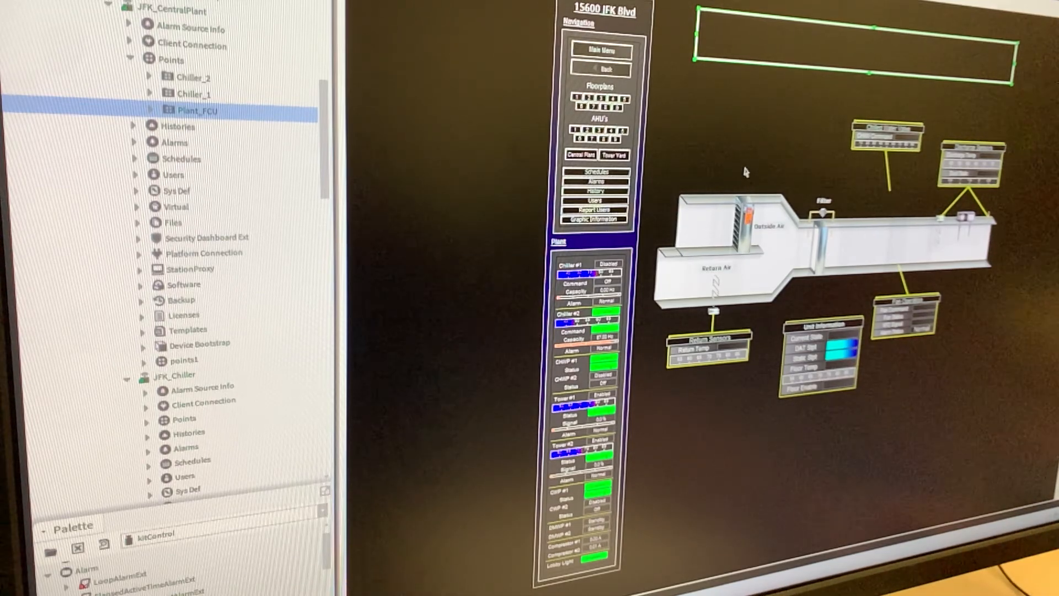
mouse_move(770, 56)
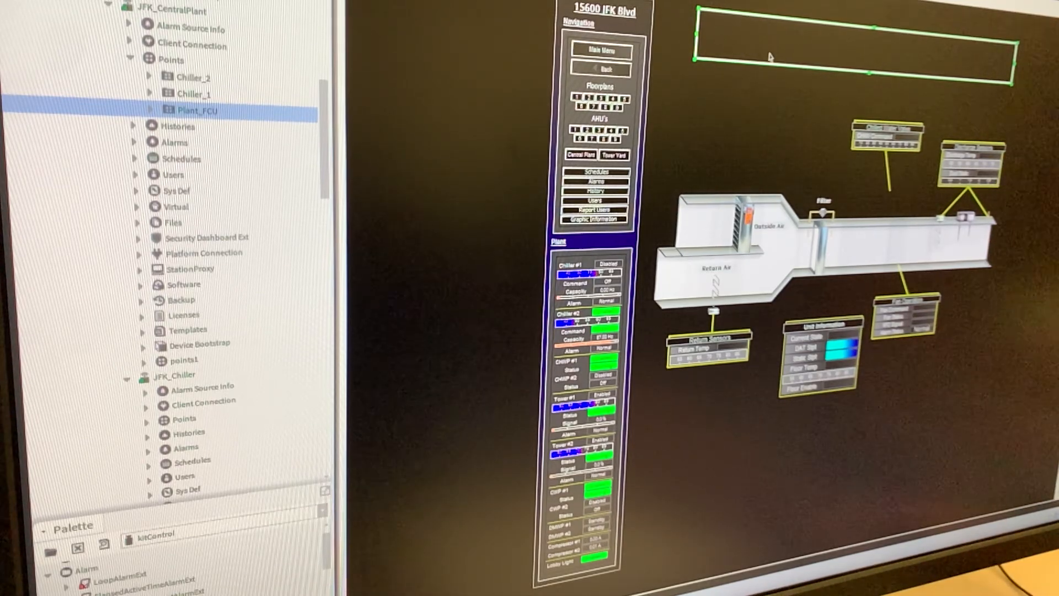
mouse_move(748, 43)
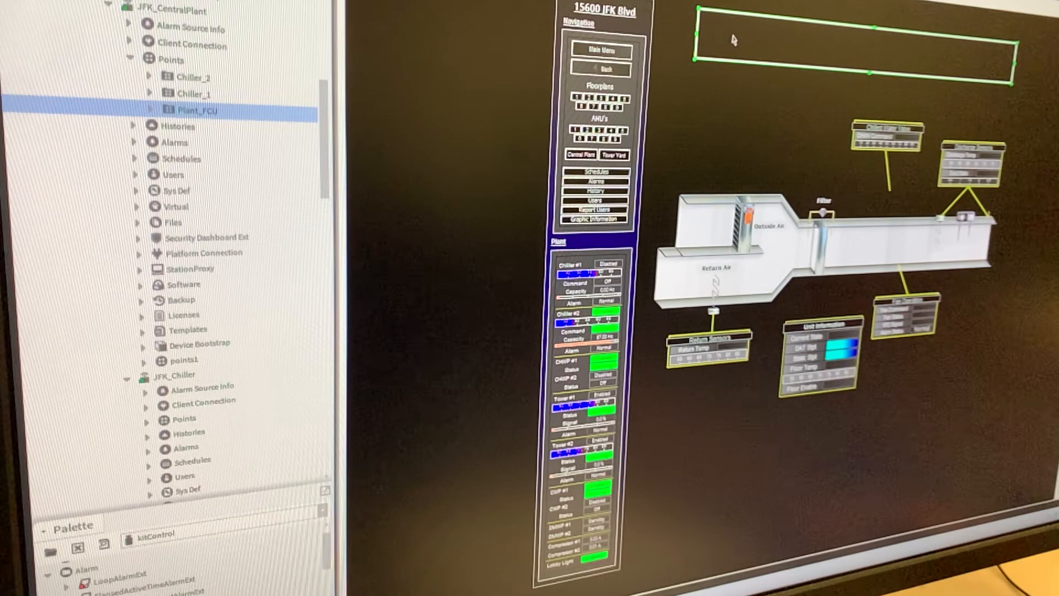
mouse_move(834, 45)
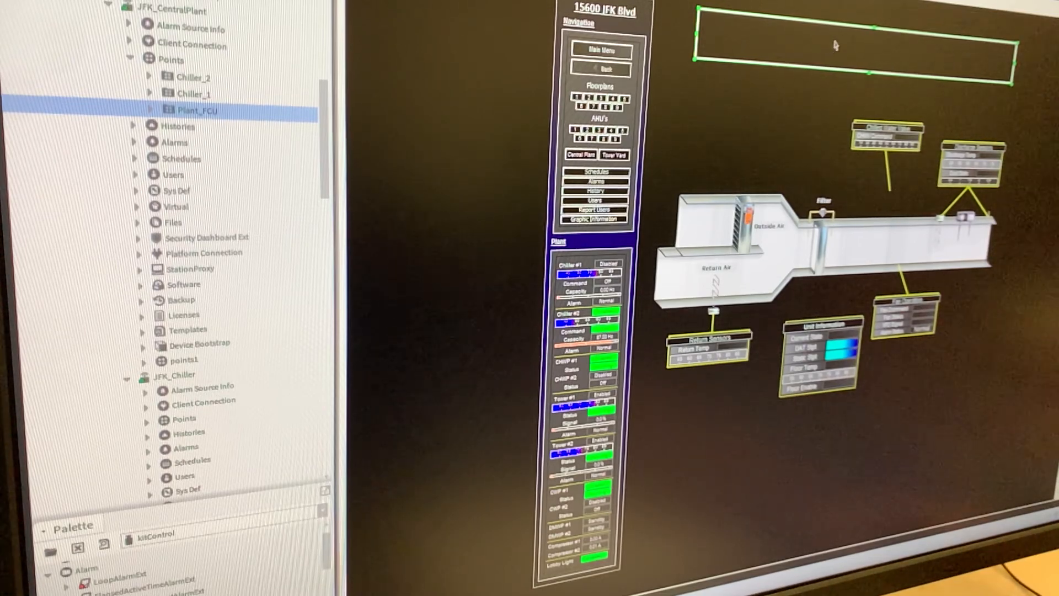
mouse_move(880, 53)
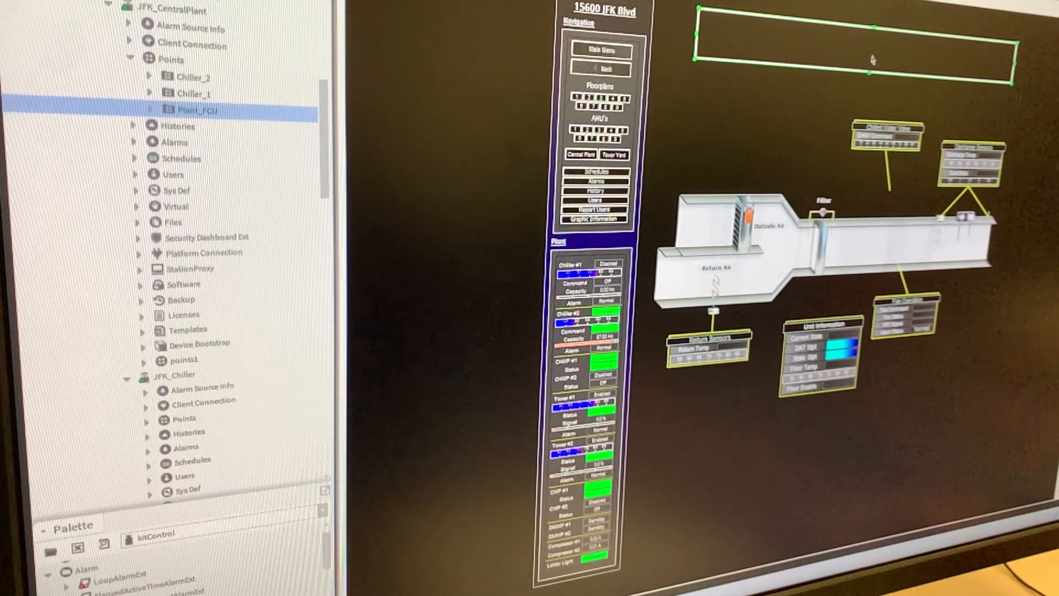
mouse_move(733, 40)
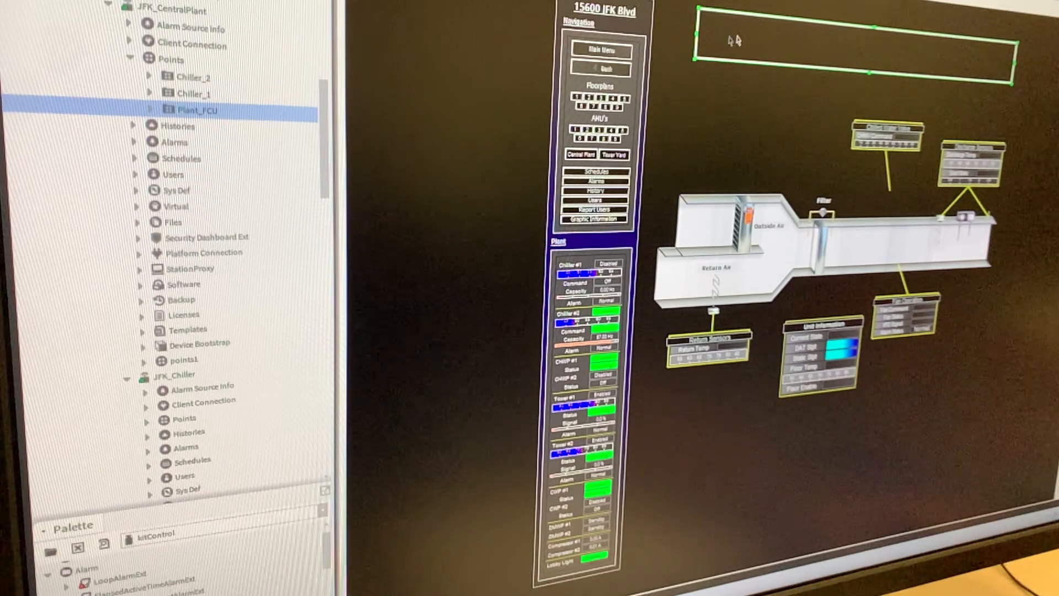
mouse_move(850, 53)
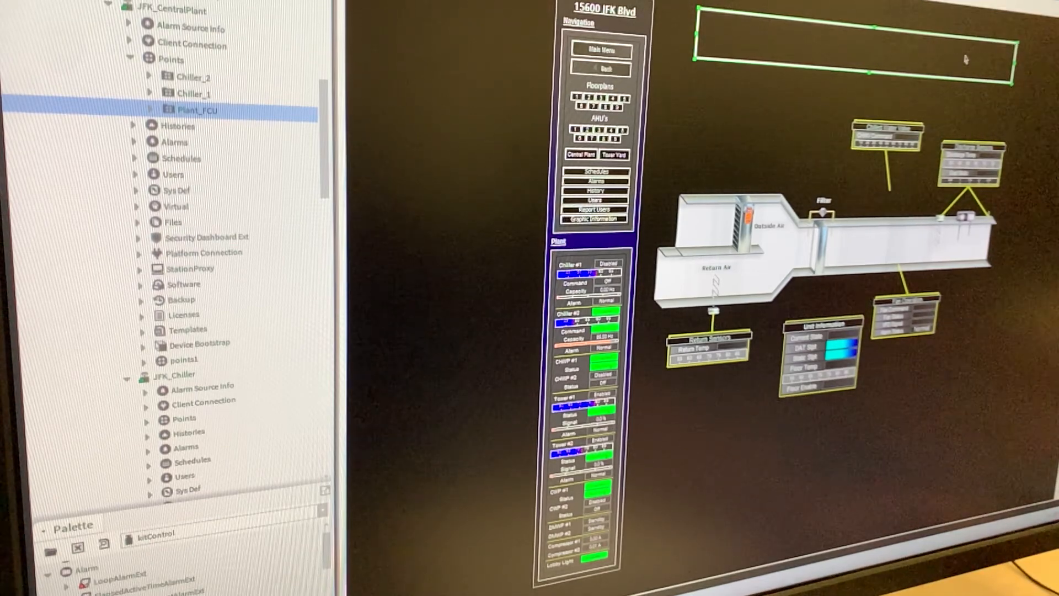
mouse_move(770, 56)
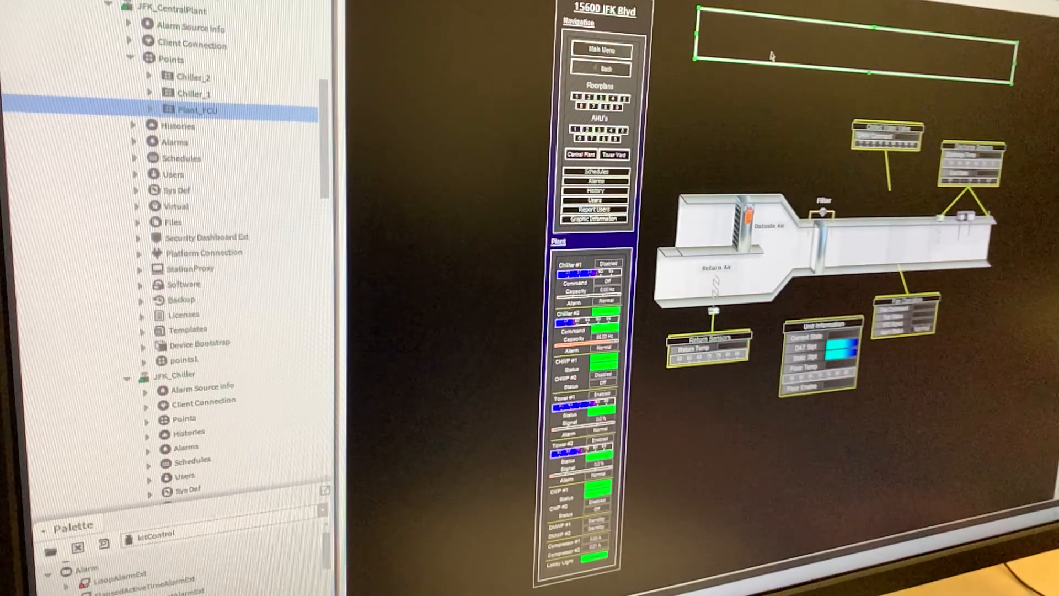
mouse_move(743, 53)
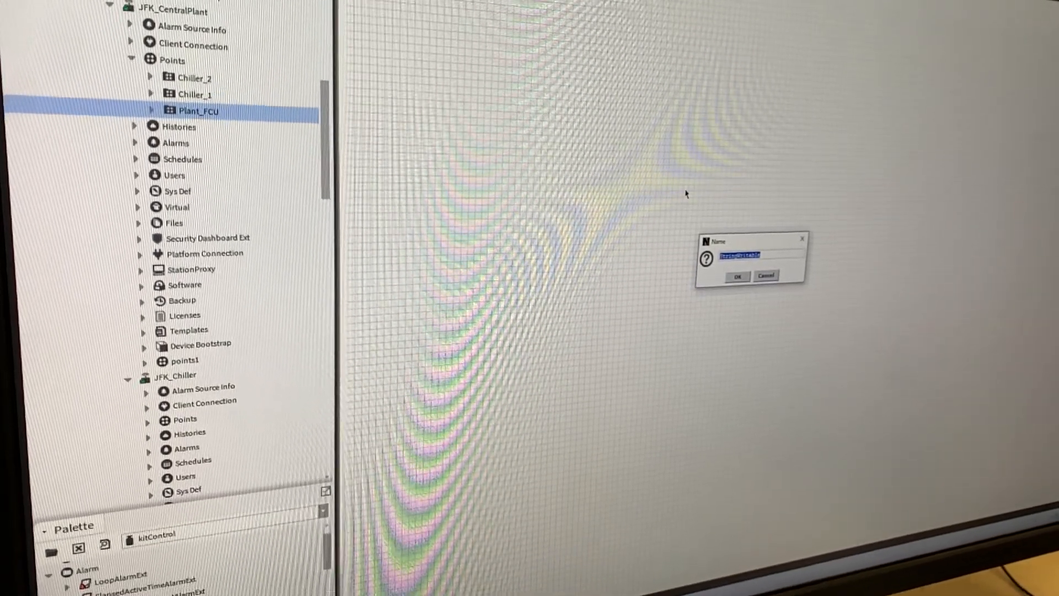
Name the new string writable point 'Tag' and choose its pinned slots.
text(Tag)
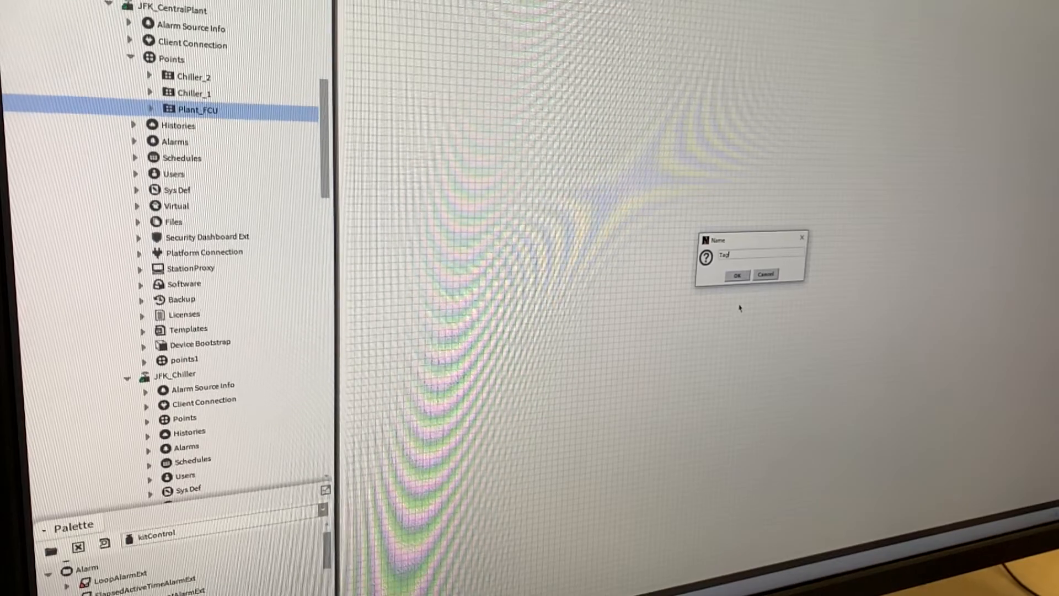
click(737, 275)
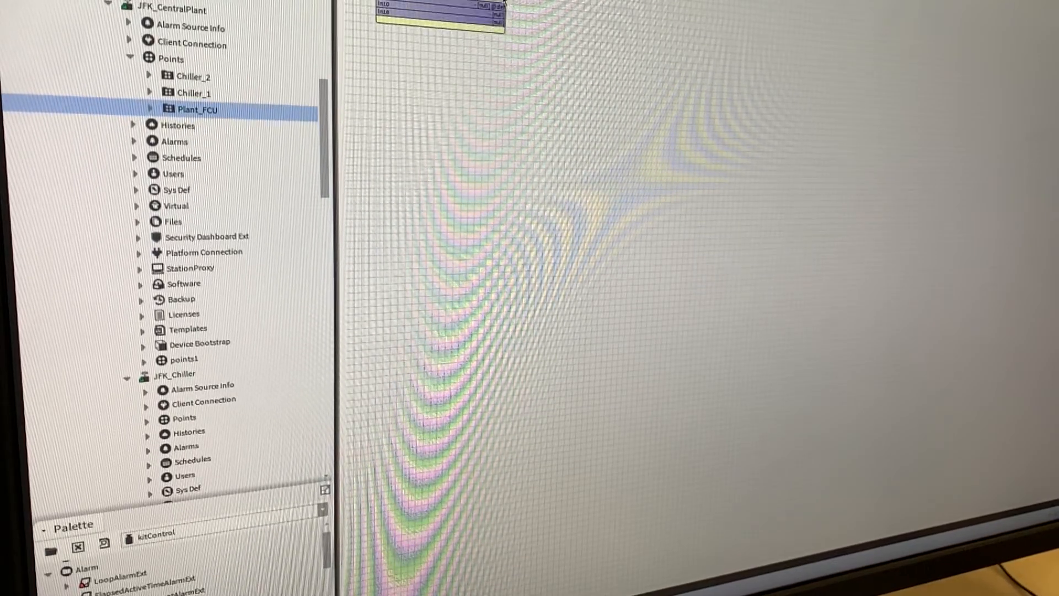
right_click(432, 6)
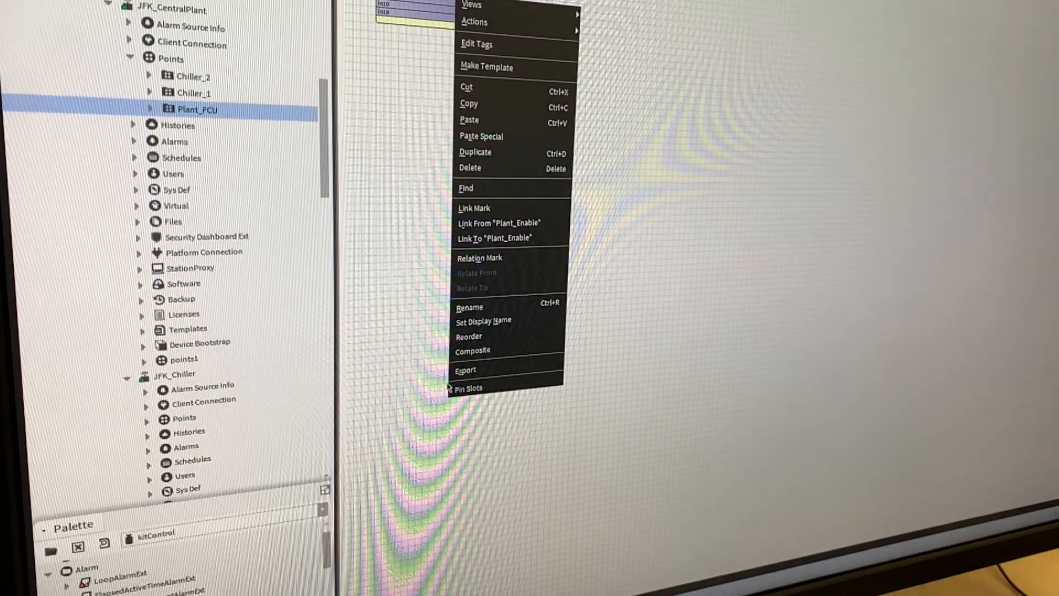
click(468, 387)
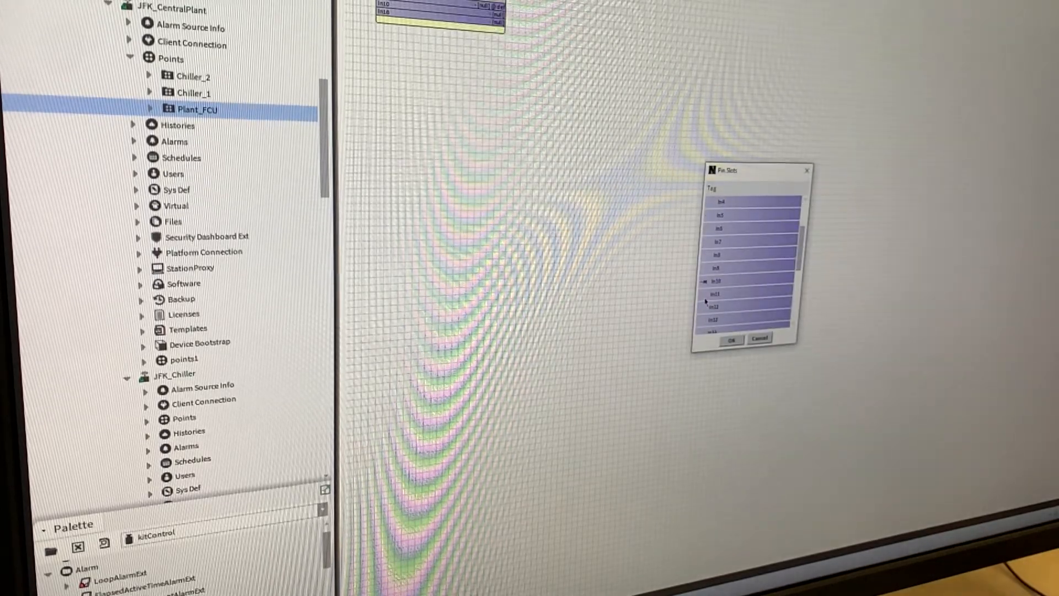
scroll(down, 3)
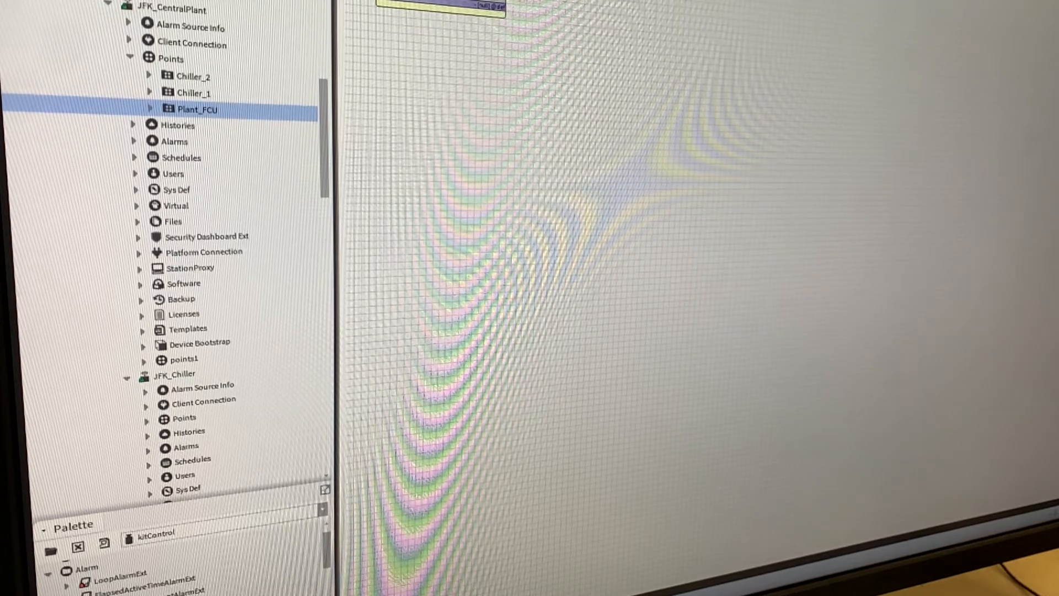
Flag the Tag point's override actions as Hidden in Config Flags.
right_click(196, 109)
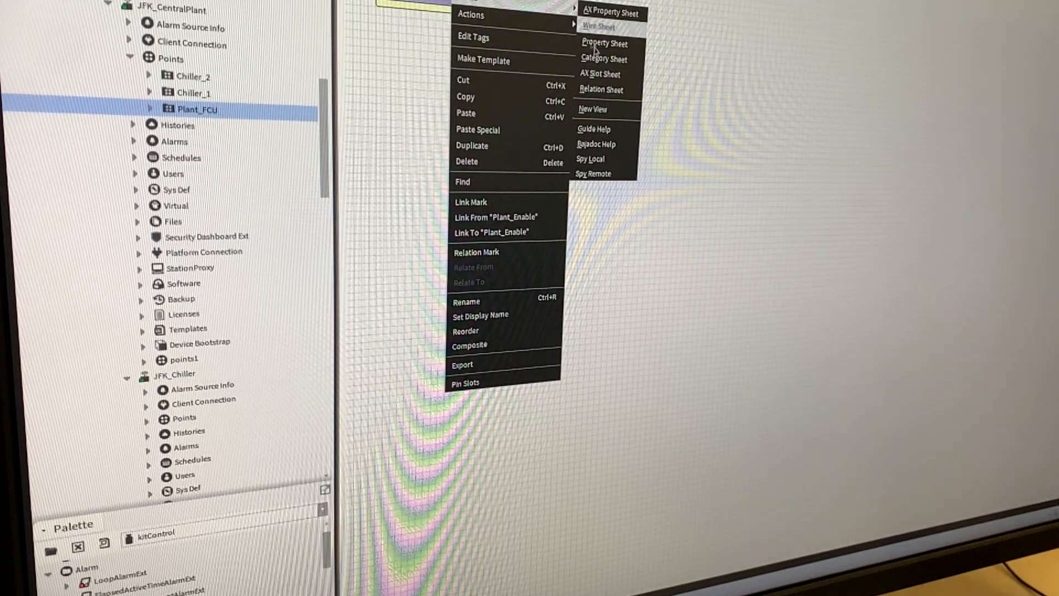
click(604, 43)
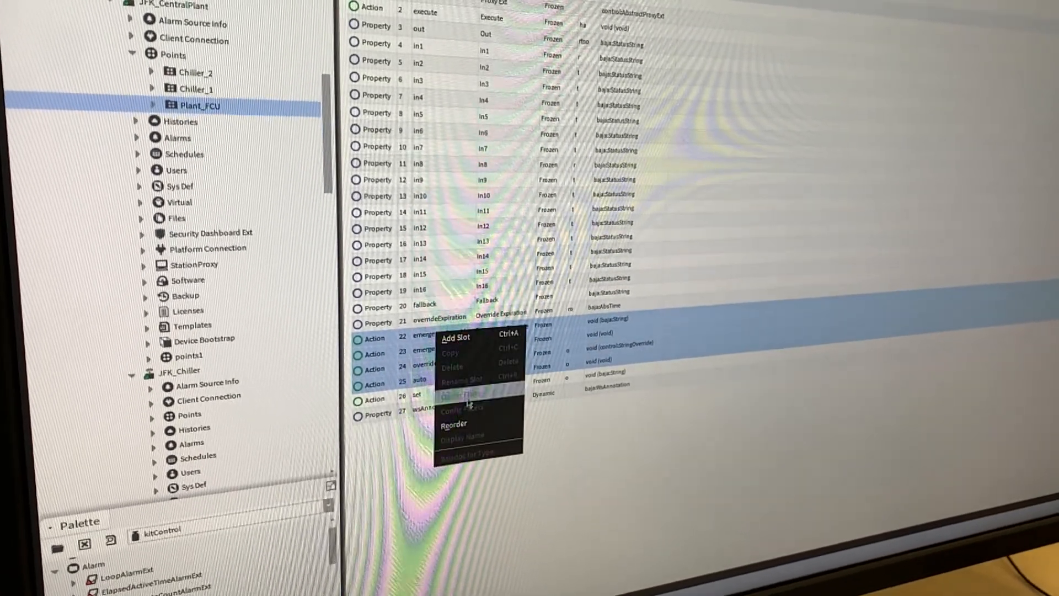
click(461, 411)
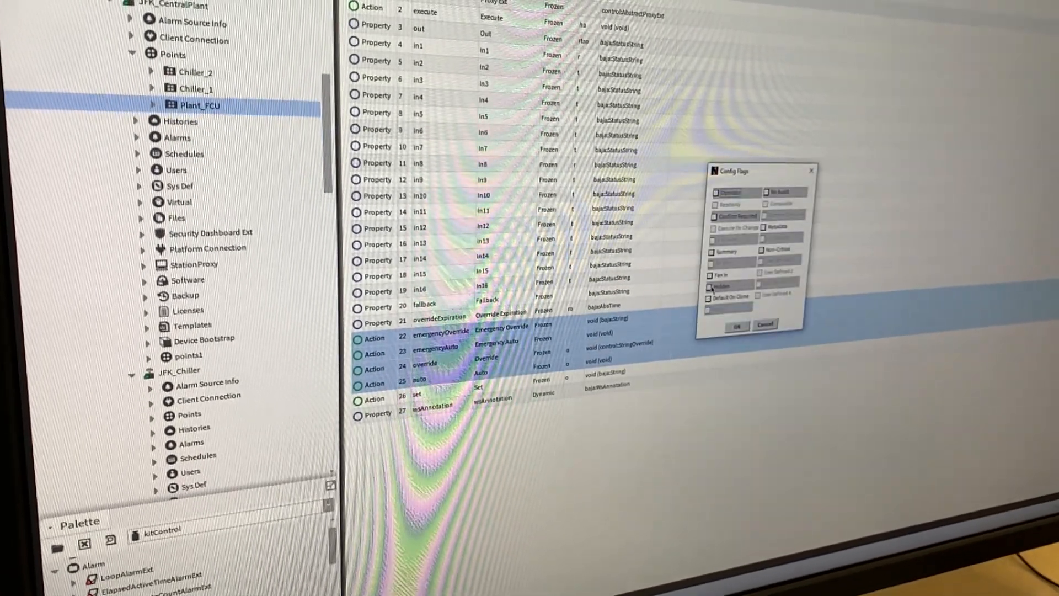
click(710, 286)
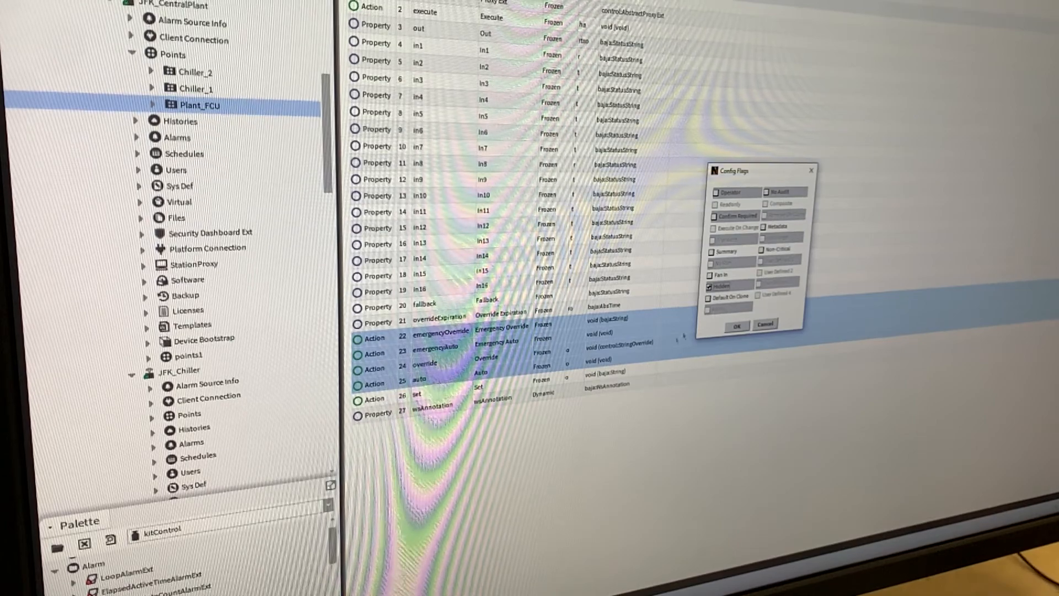
click(735, 326)
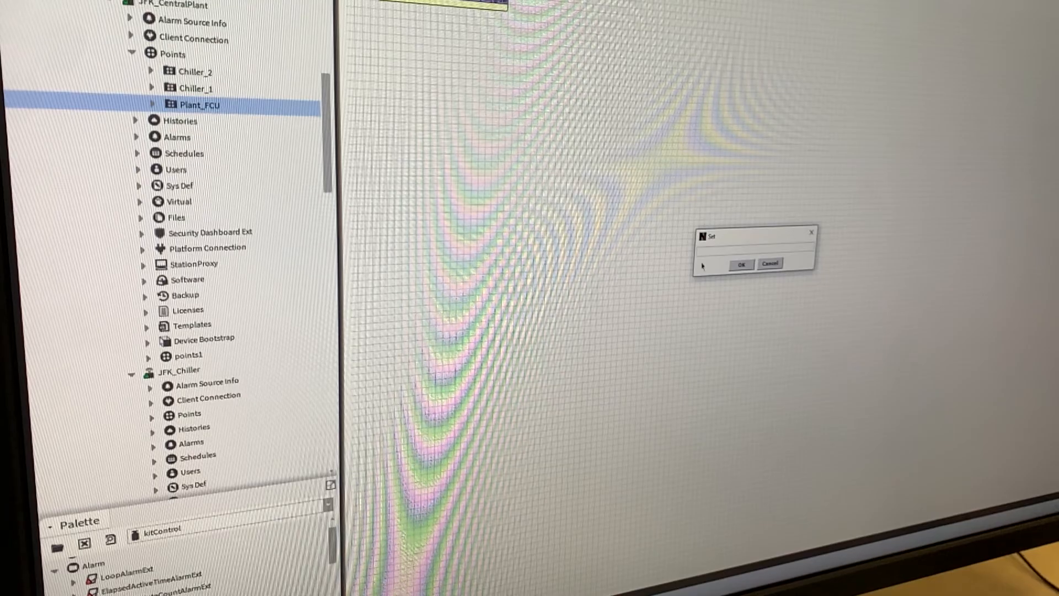
Set the Tag point's value to 'Plant FCU' and reopen the Plant_FCU graphic.
text(rd)
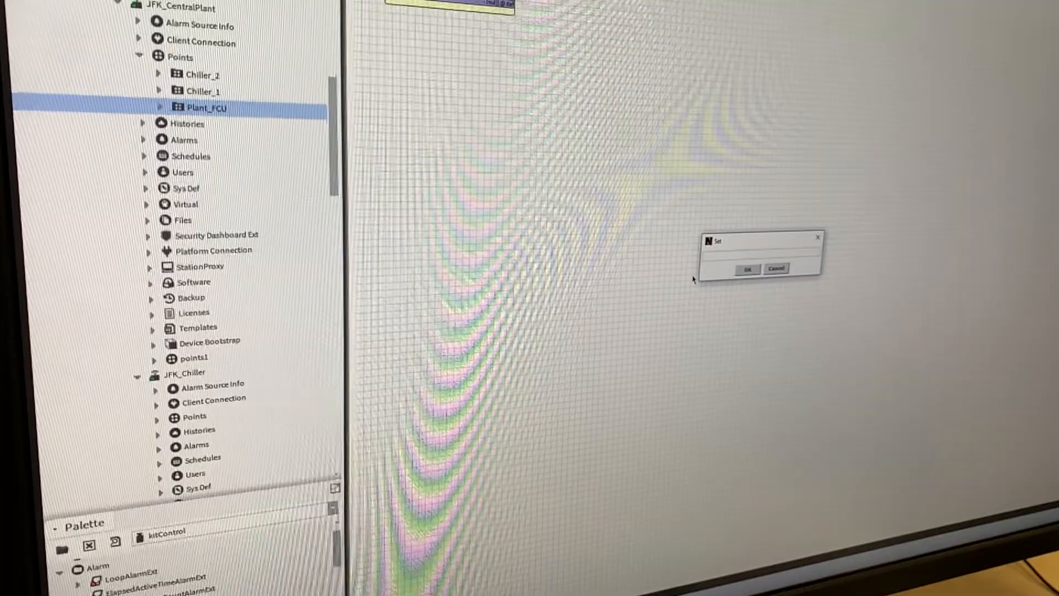
text(Plant)
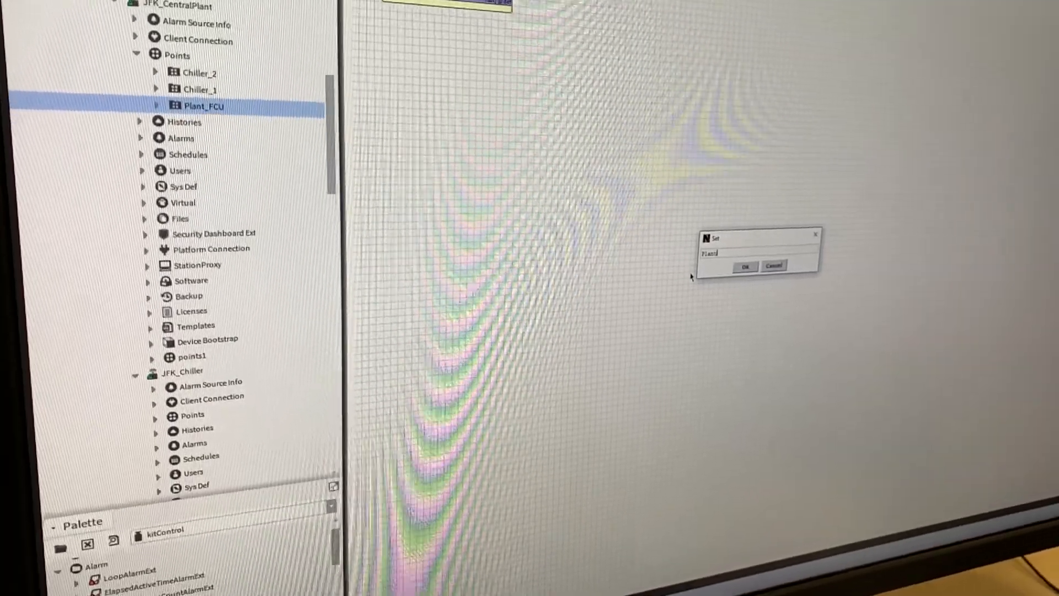
text(FCU)
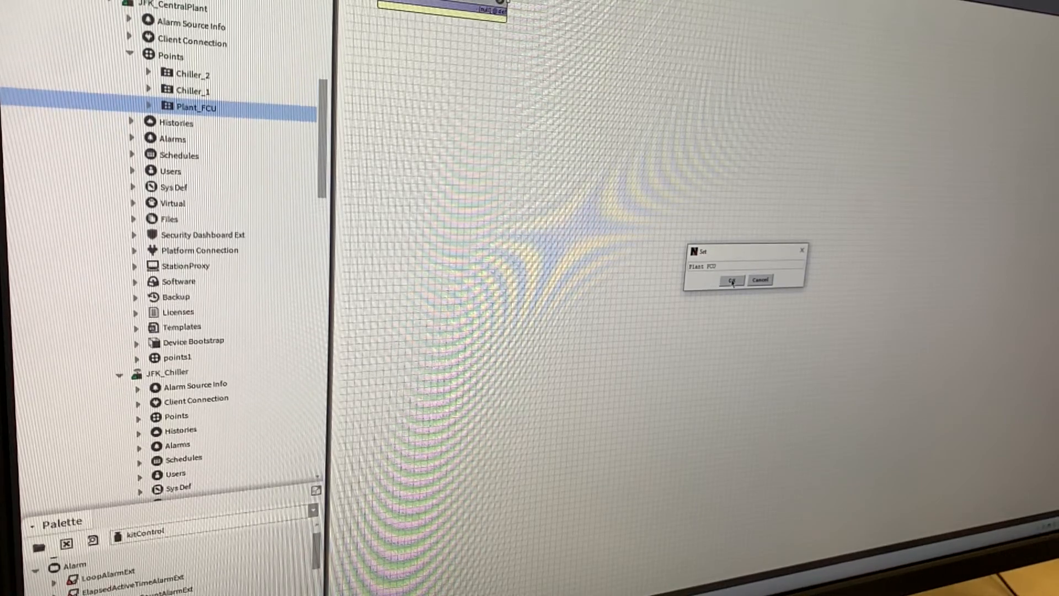
click(731, 279)
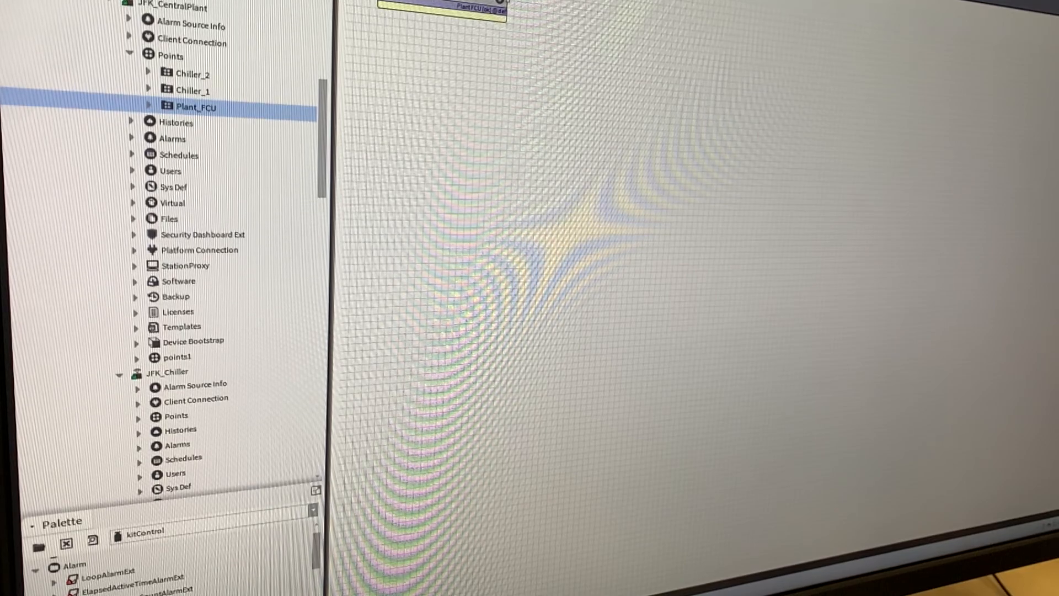
double_click(195, 108)
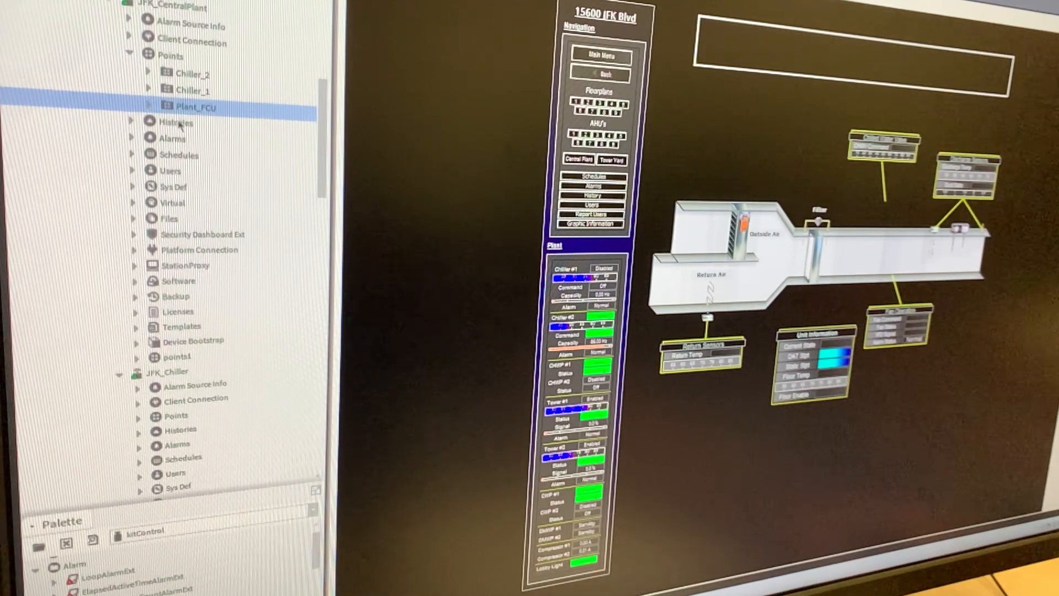
mouse_move(743, 114)
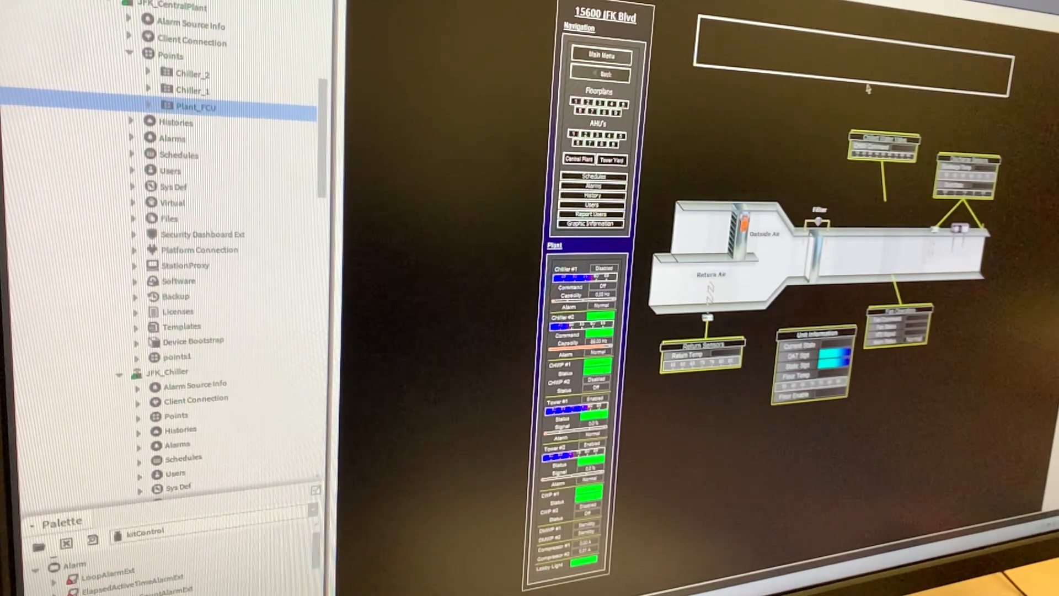
mouse_move(797, 35)
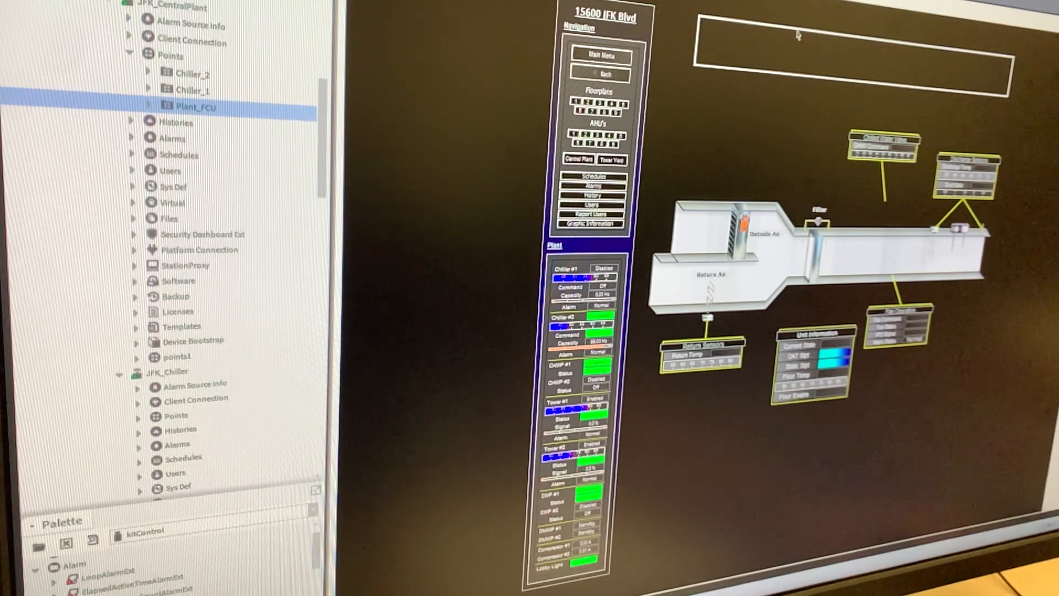
Set the title label's text format to %out.value%.
double_click(797, 34)
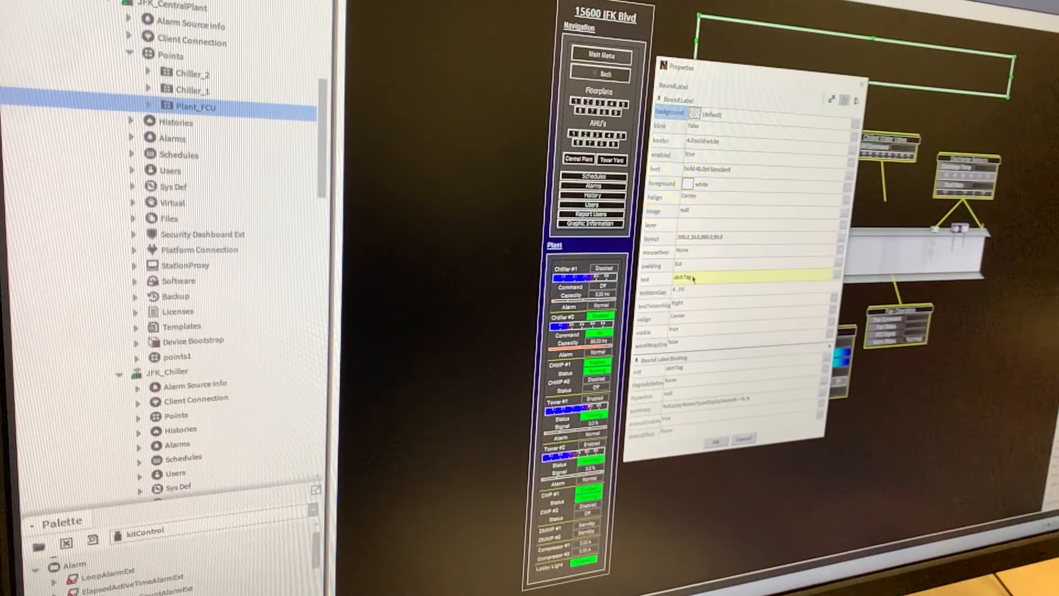
click(692, 279)
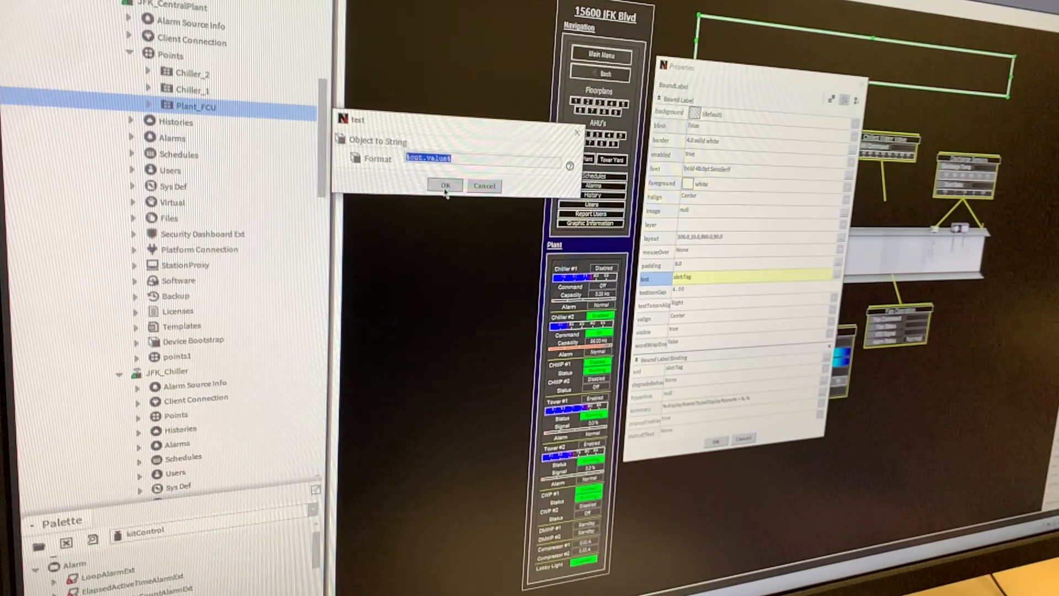
click(444, 185)
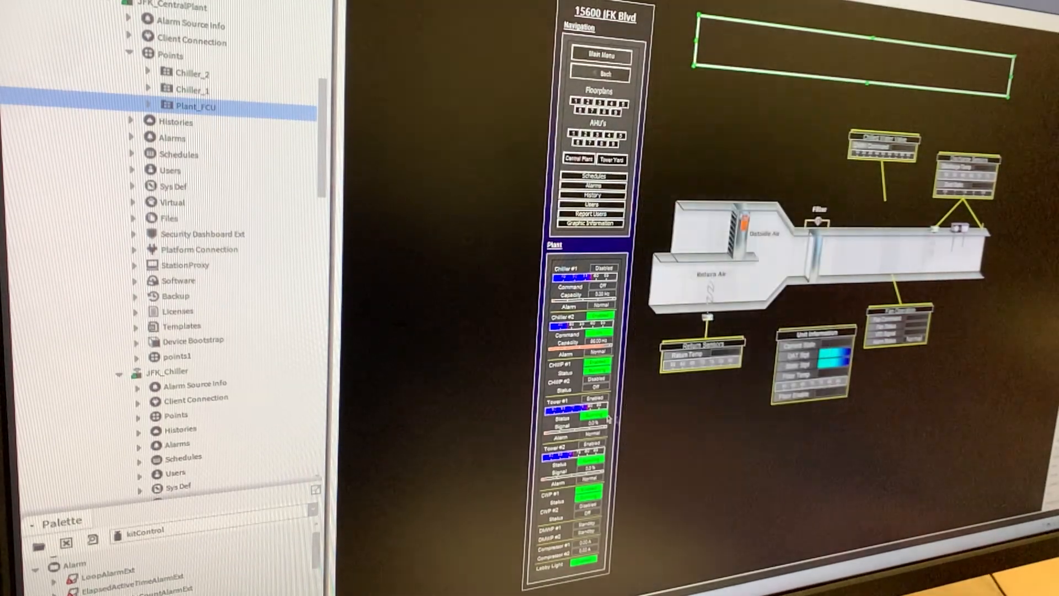
Create a new Px view for Plant_FCU from the existing FCU px file.
right_click(196, 106)
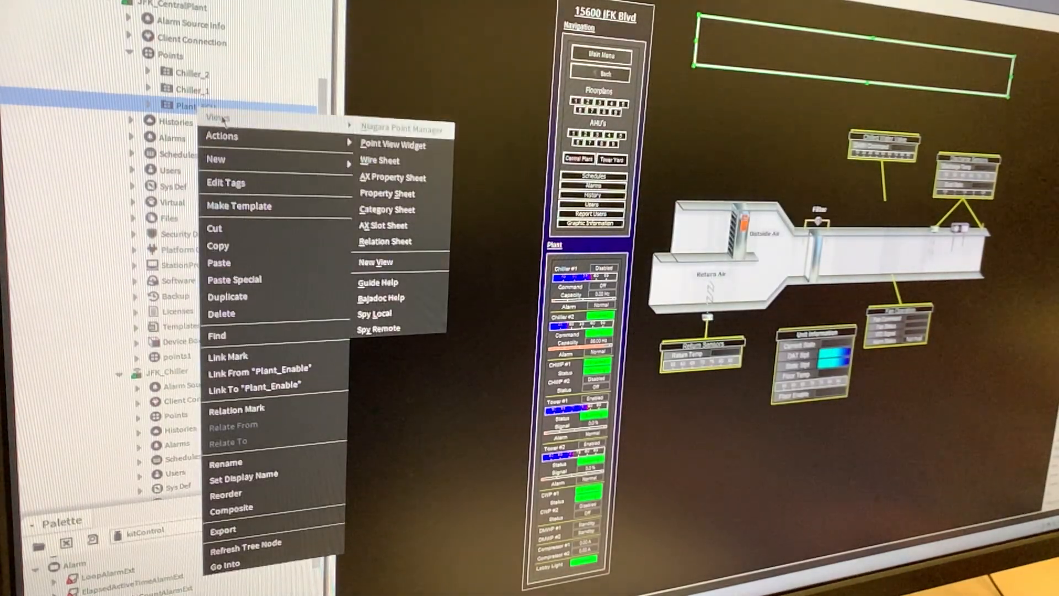
click(375, 262)
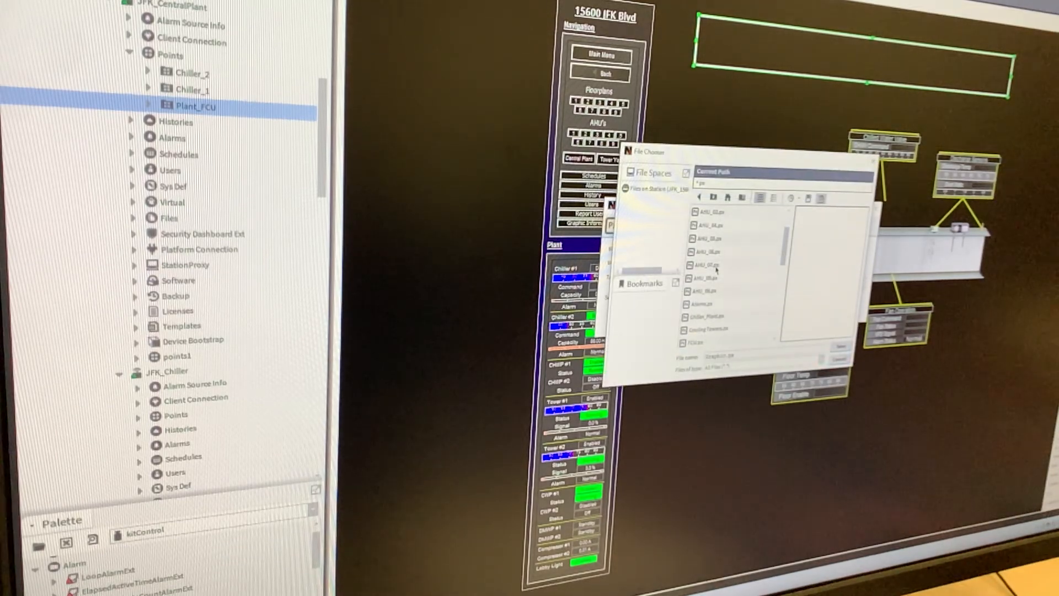
click(706, 278)
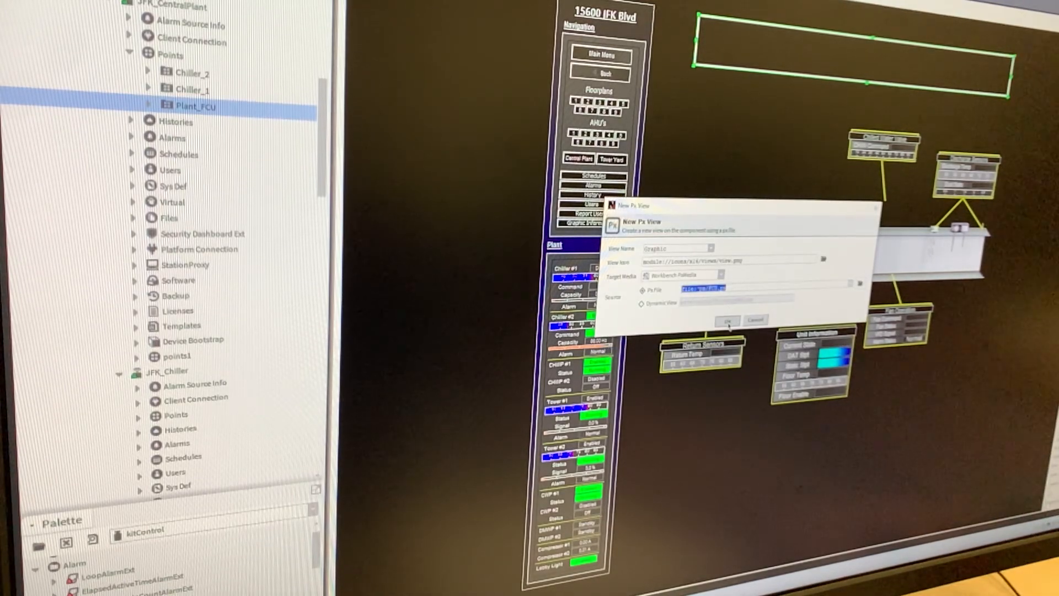
click(727, 319)
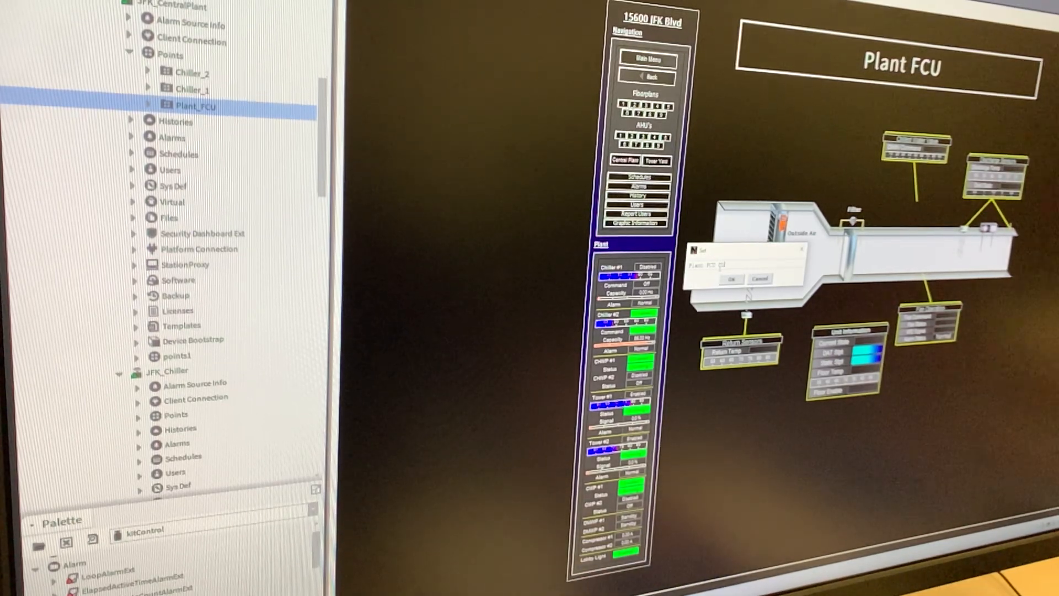
Confirm 'Plant FCU 01' as the new equipment tag value.
click(731, 280)
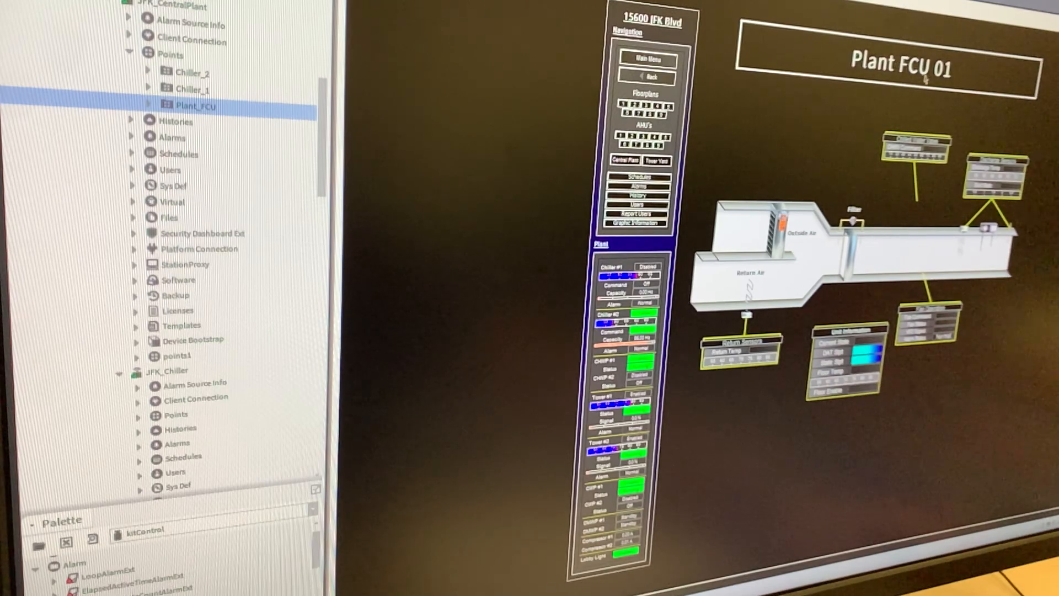
mouse_move(797, 125)
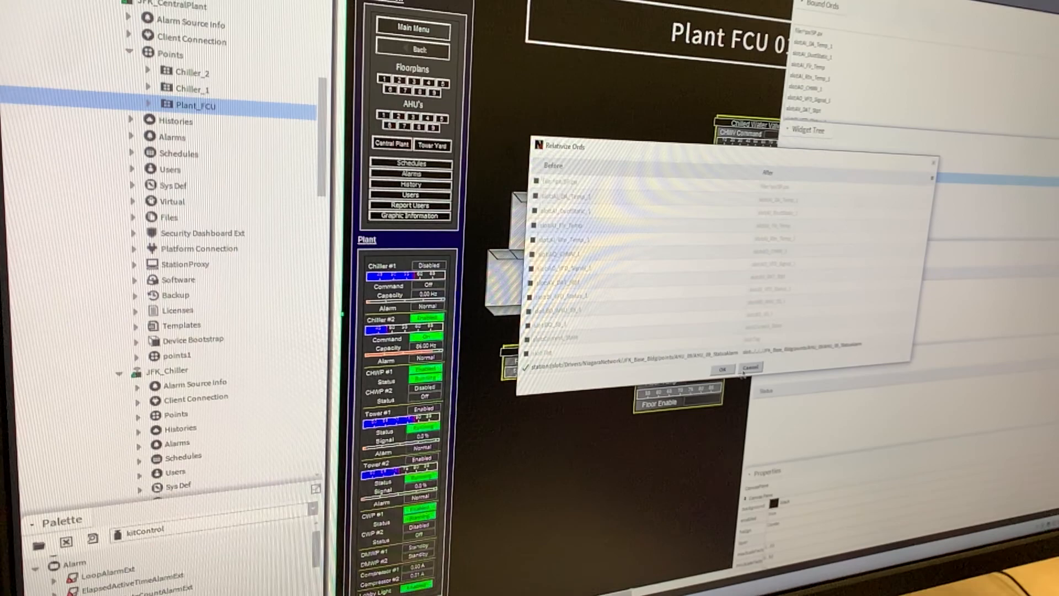
Accept the relativized bound ords in the Relativize Ords dialog.
click(721, 370)
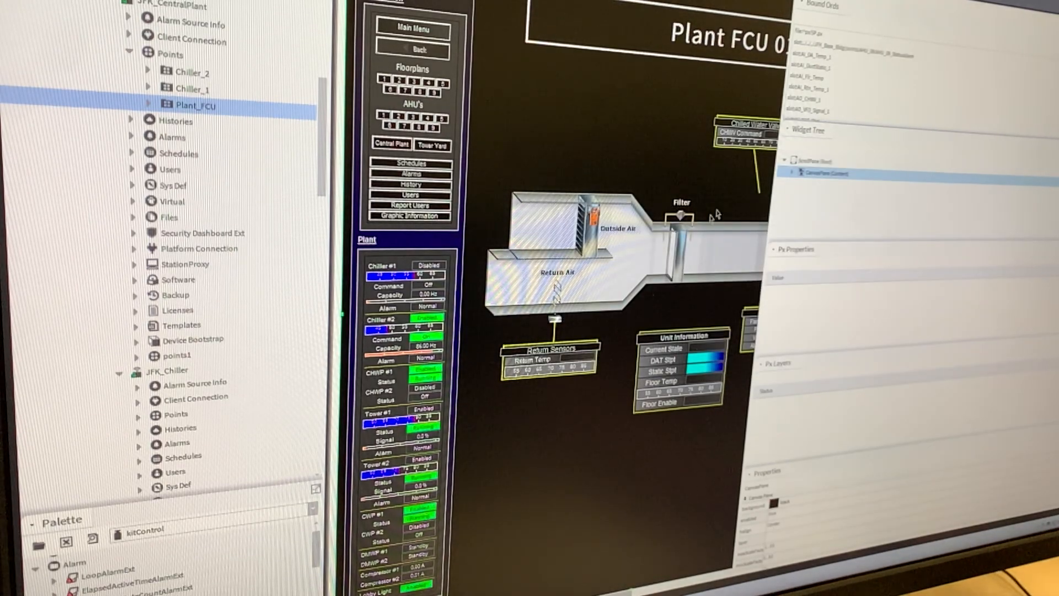